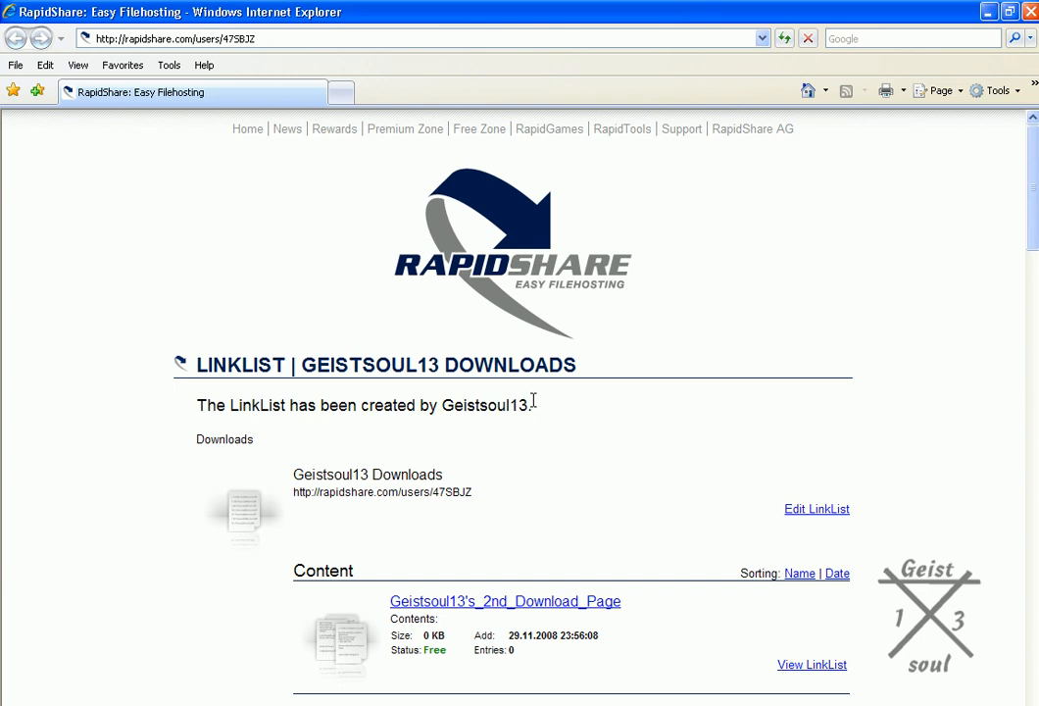
Scroll the Geistsoul13 link list down to the LimeWire_4.18.5.rar entry.
scroll("down", 3)
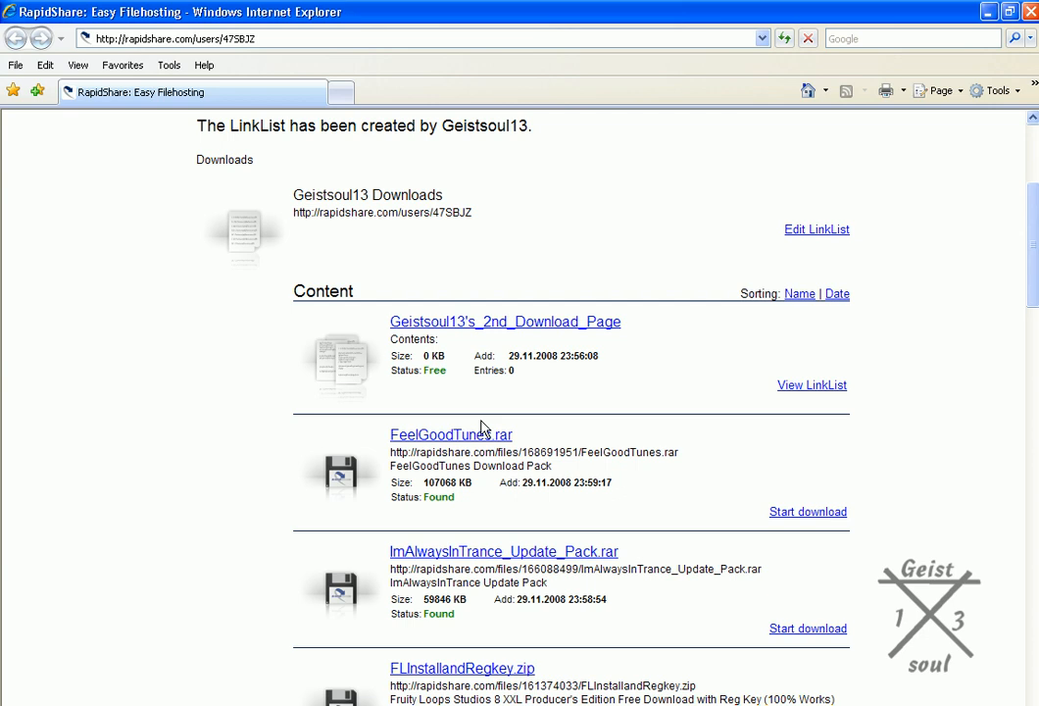
scroll("down", 3)
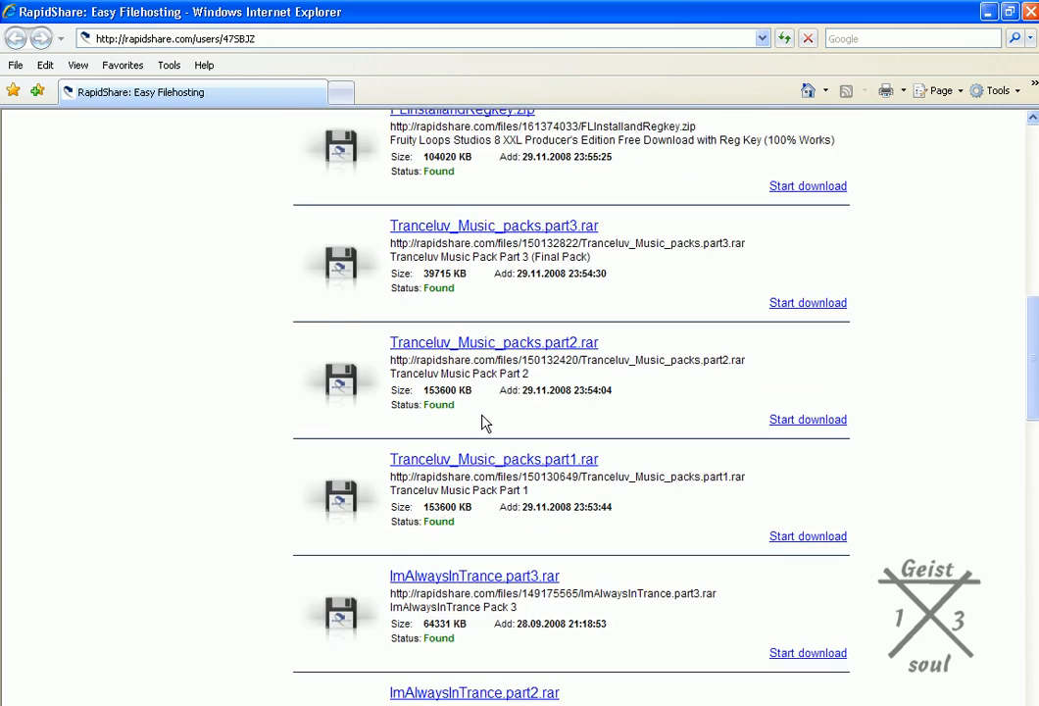
scroll("down", 3)
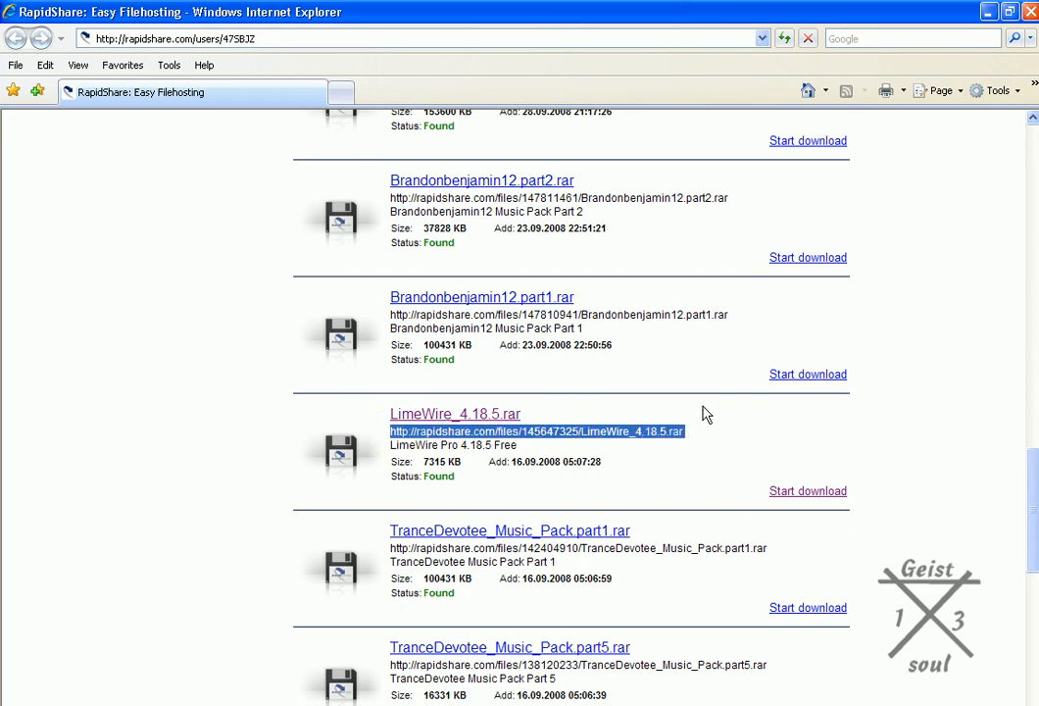
mouse_move(485, 443)
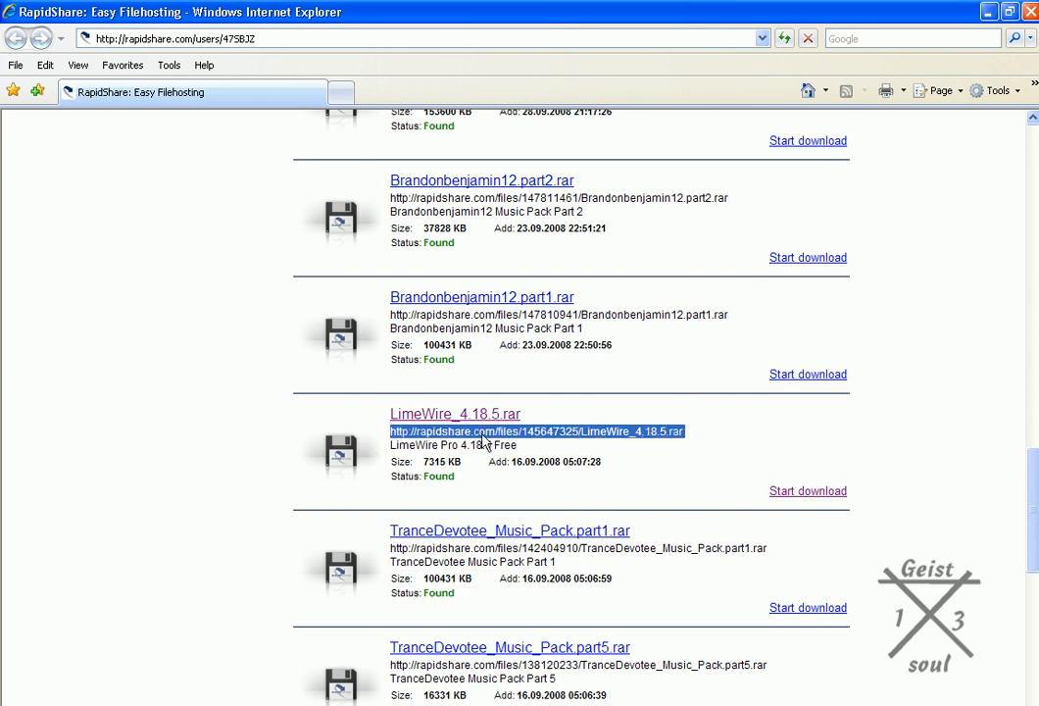
mouse_move(468, 420)
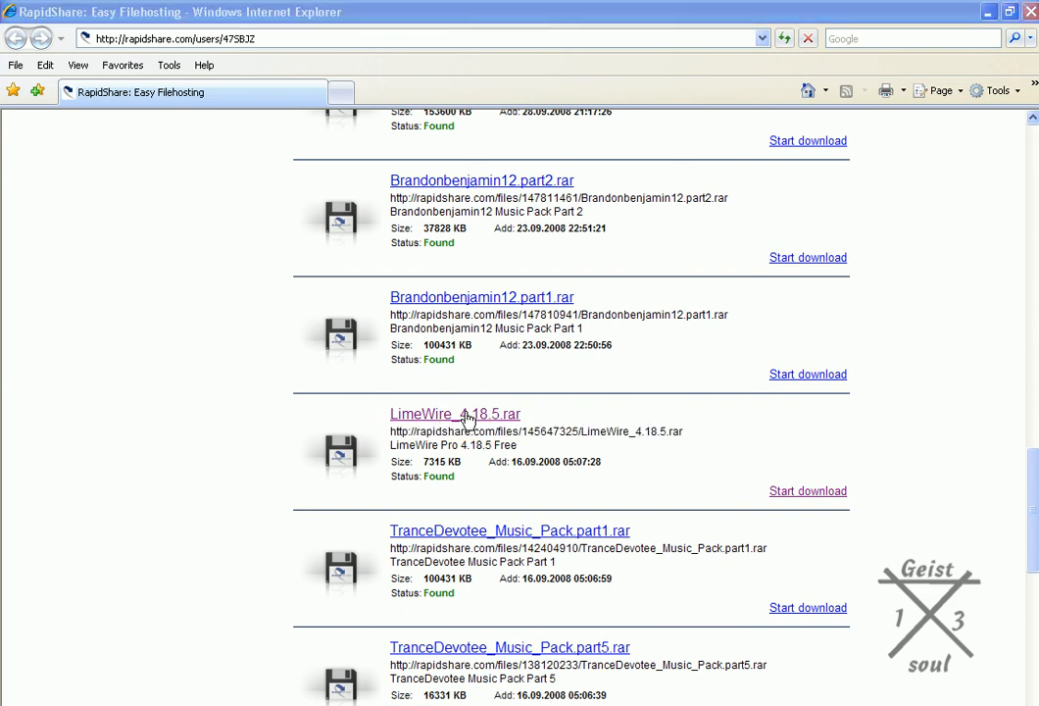
Open the LimeWire_4.18.5.rar link in a new browser window.
left_click(455, 413)
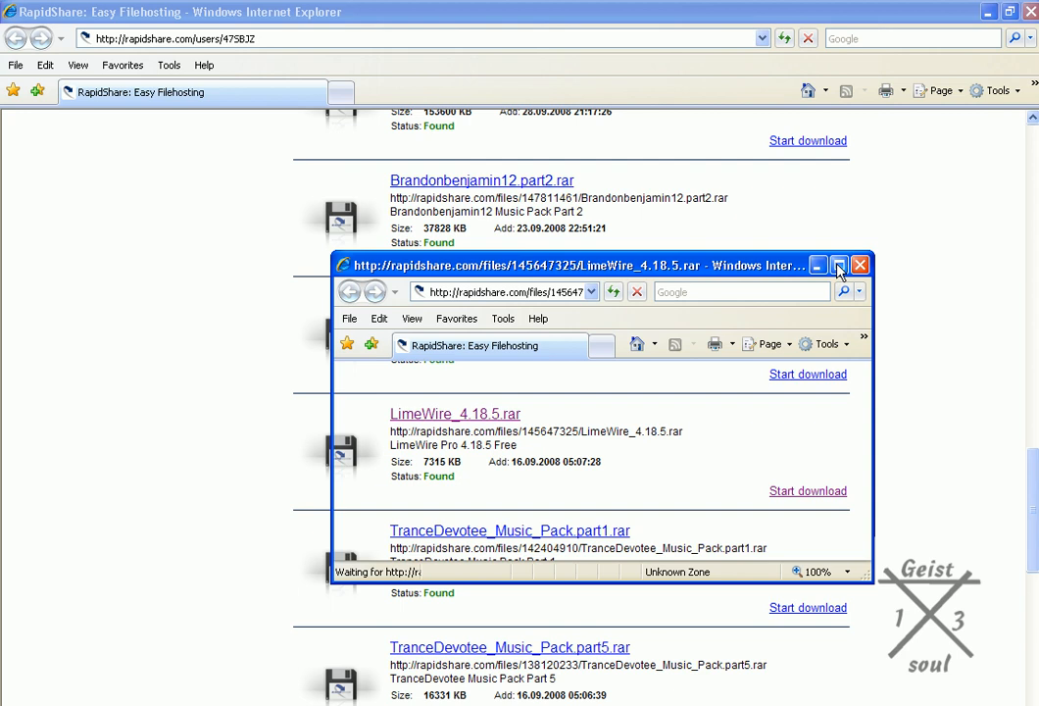
Maximize the LimeWire file page, choose Free user download, and close the browser.
left_click(839, 265)
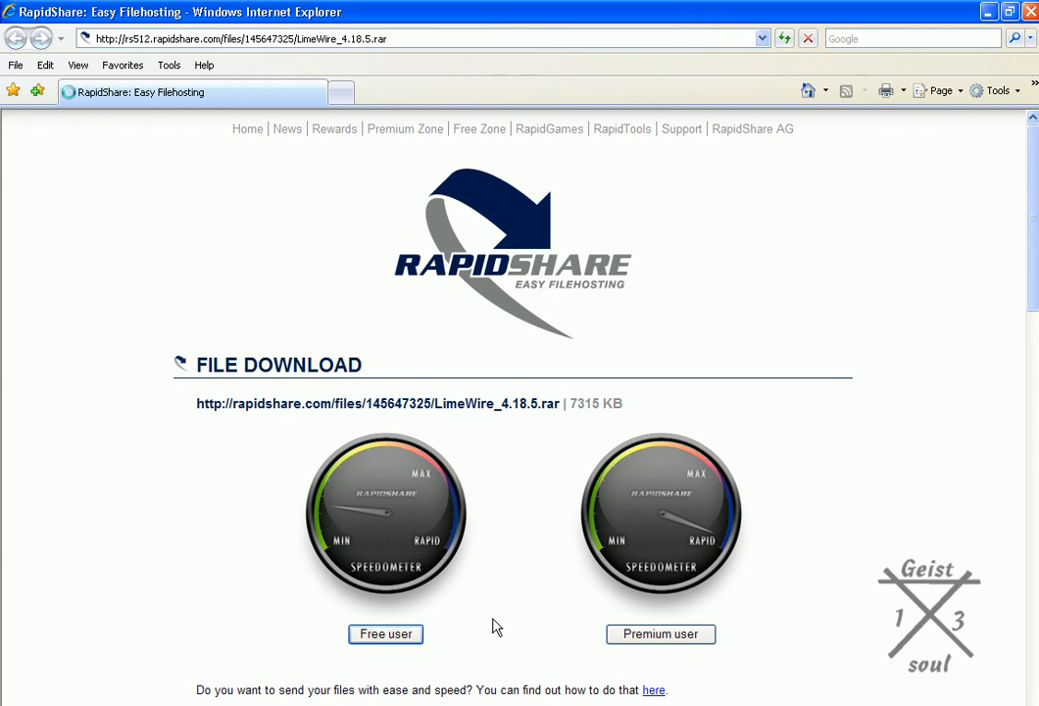
left_click(385, 633)
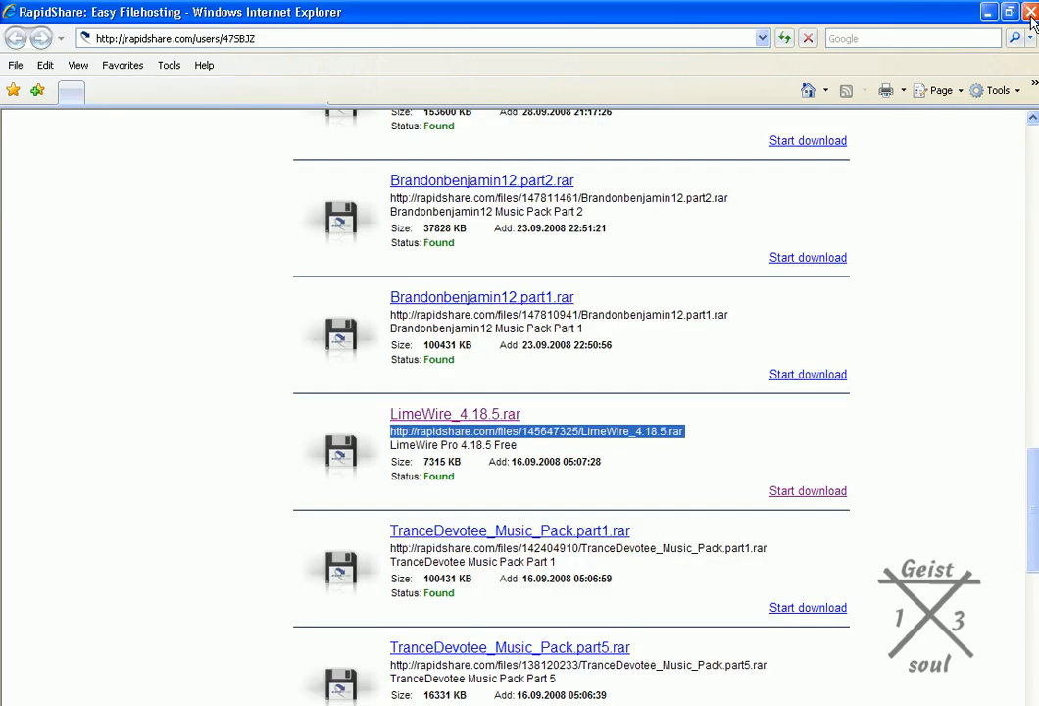
left_click(1030, 12)
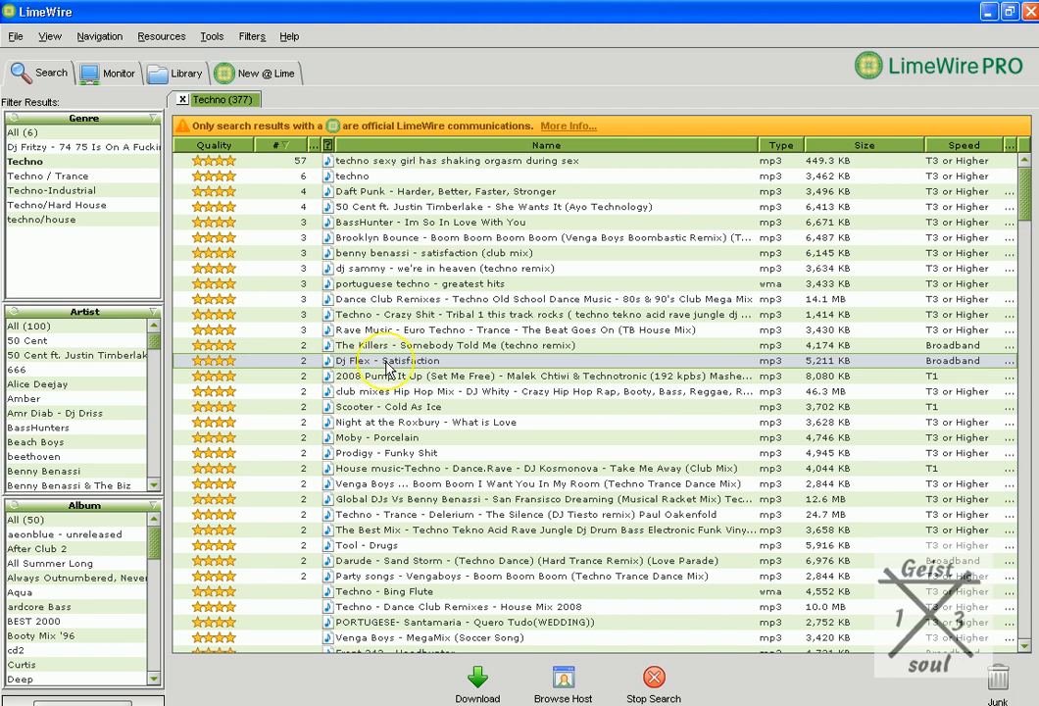
mouse_move(536, 573)
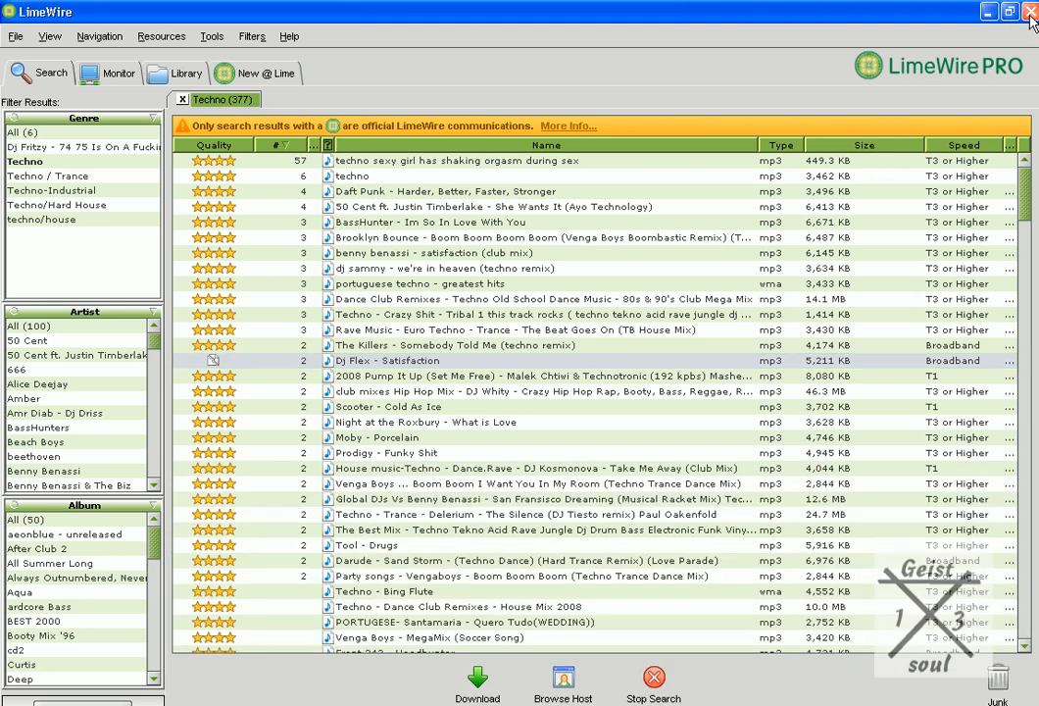
Close LimeWire Pro to return to the desktop.
left_click(1030, 11)
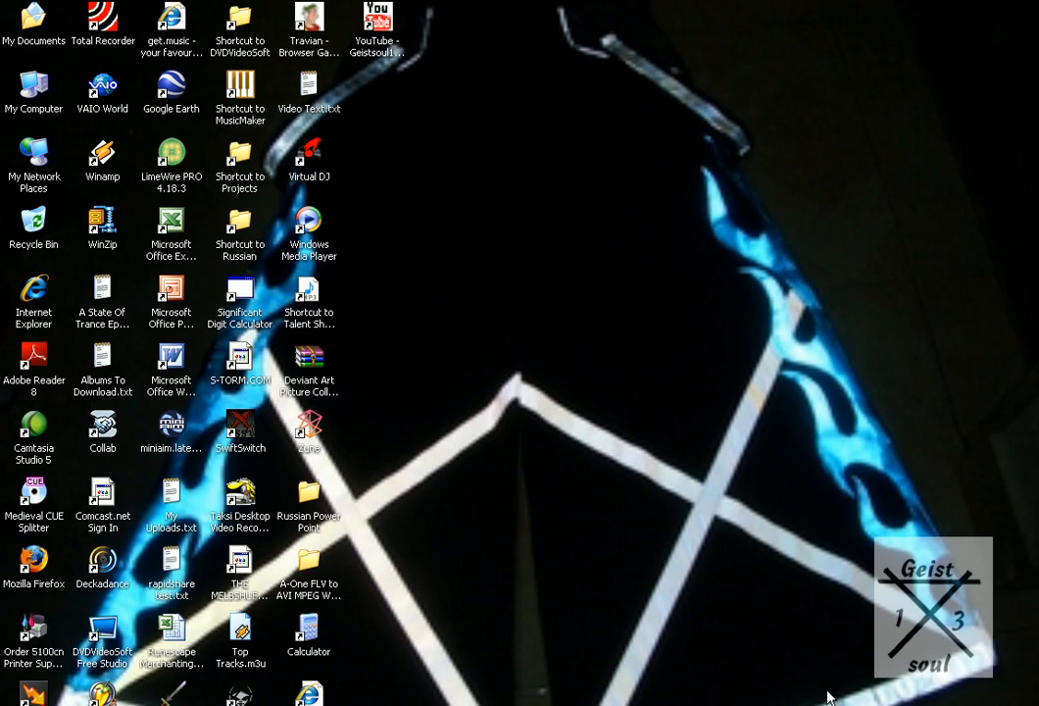